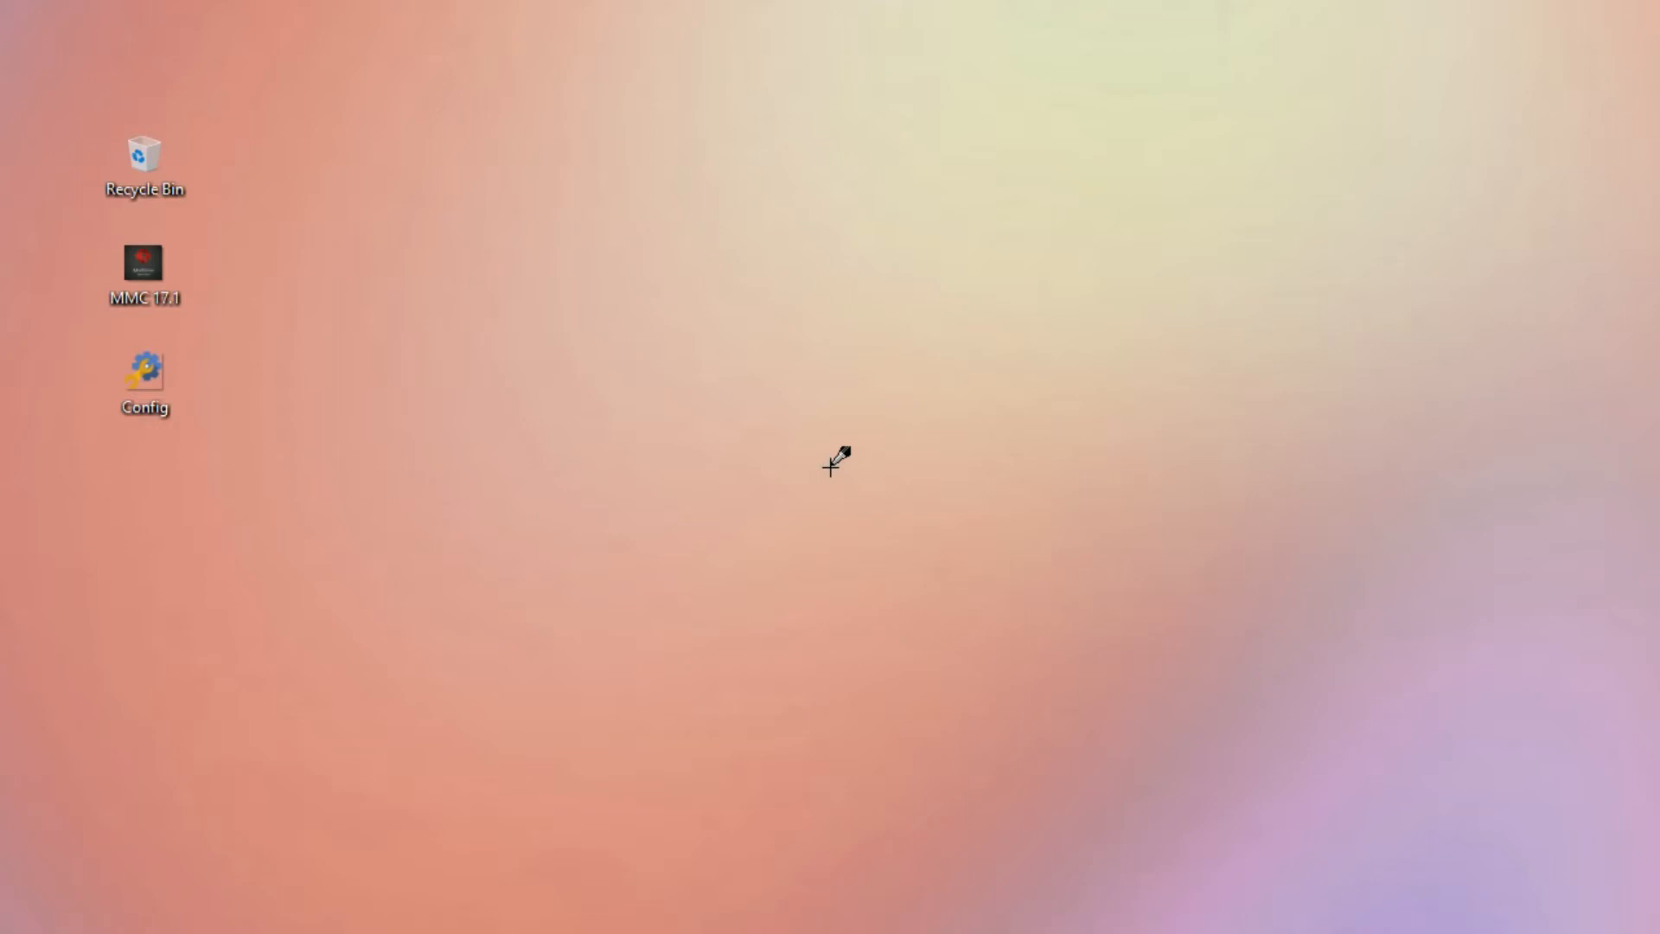
# Quick-format Removable Disk (J:) as FAT32 and acknowledge the Format Complete notice
pyautogui.doubleClick(341, 159)
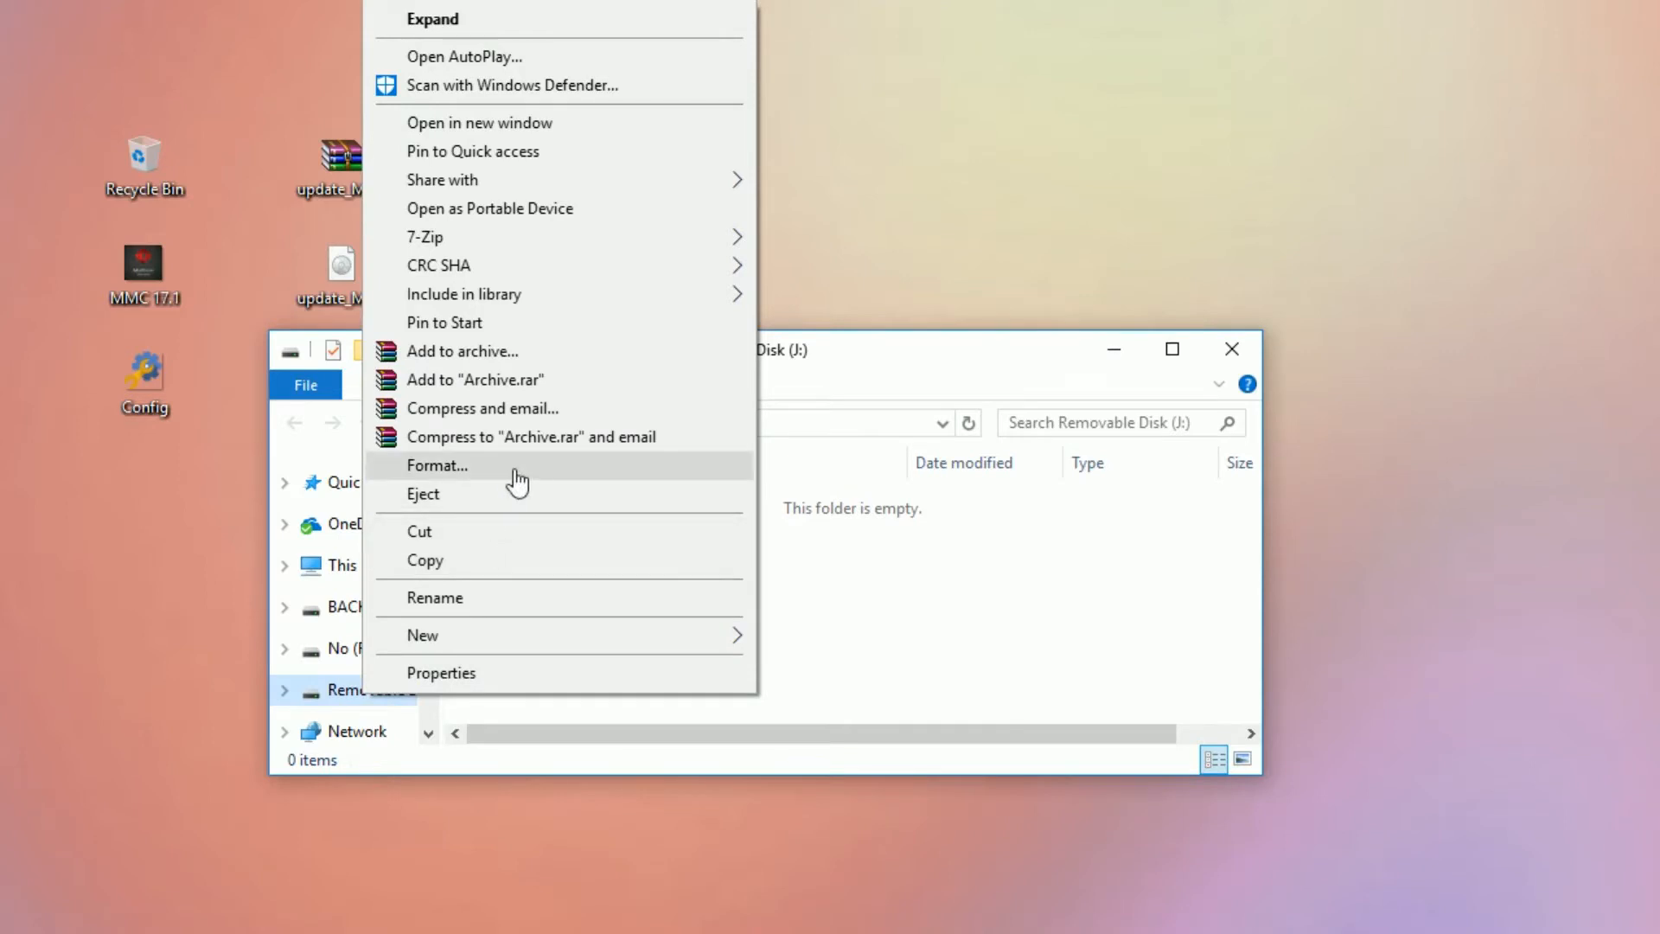
pyautogui.click(436, 465)
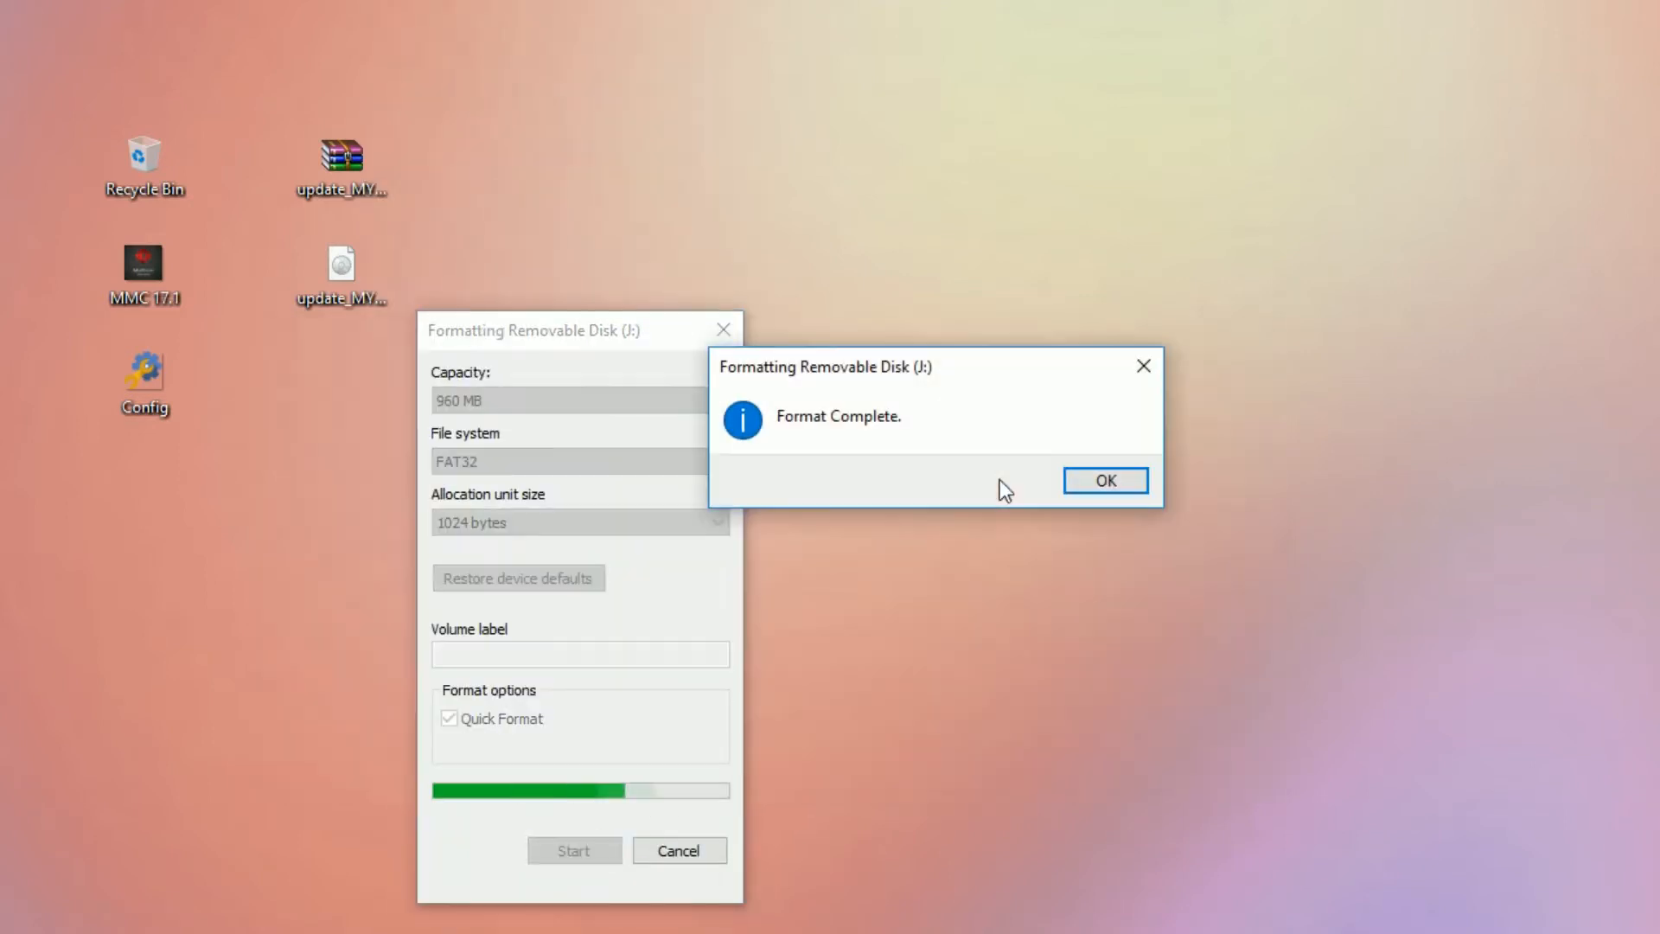
pyautogui.click(1104, 480)
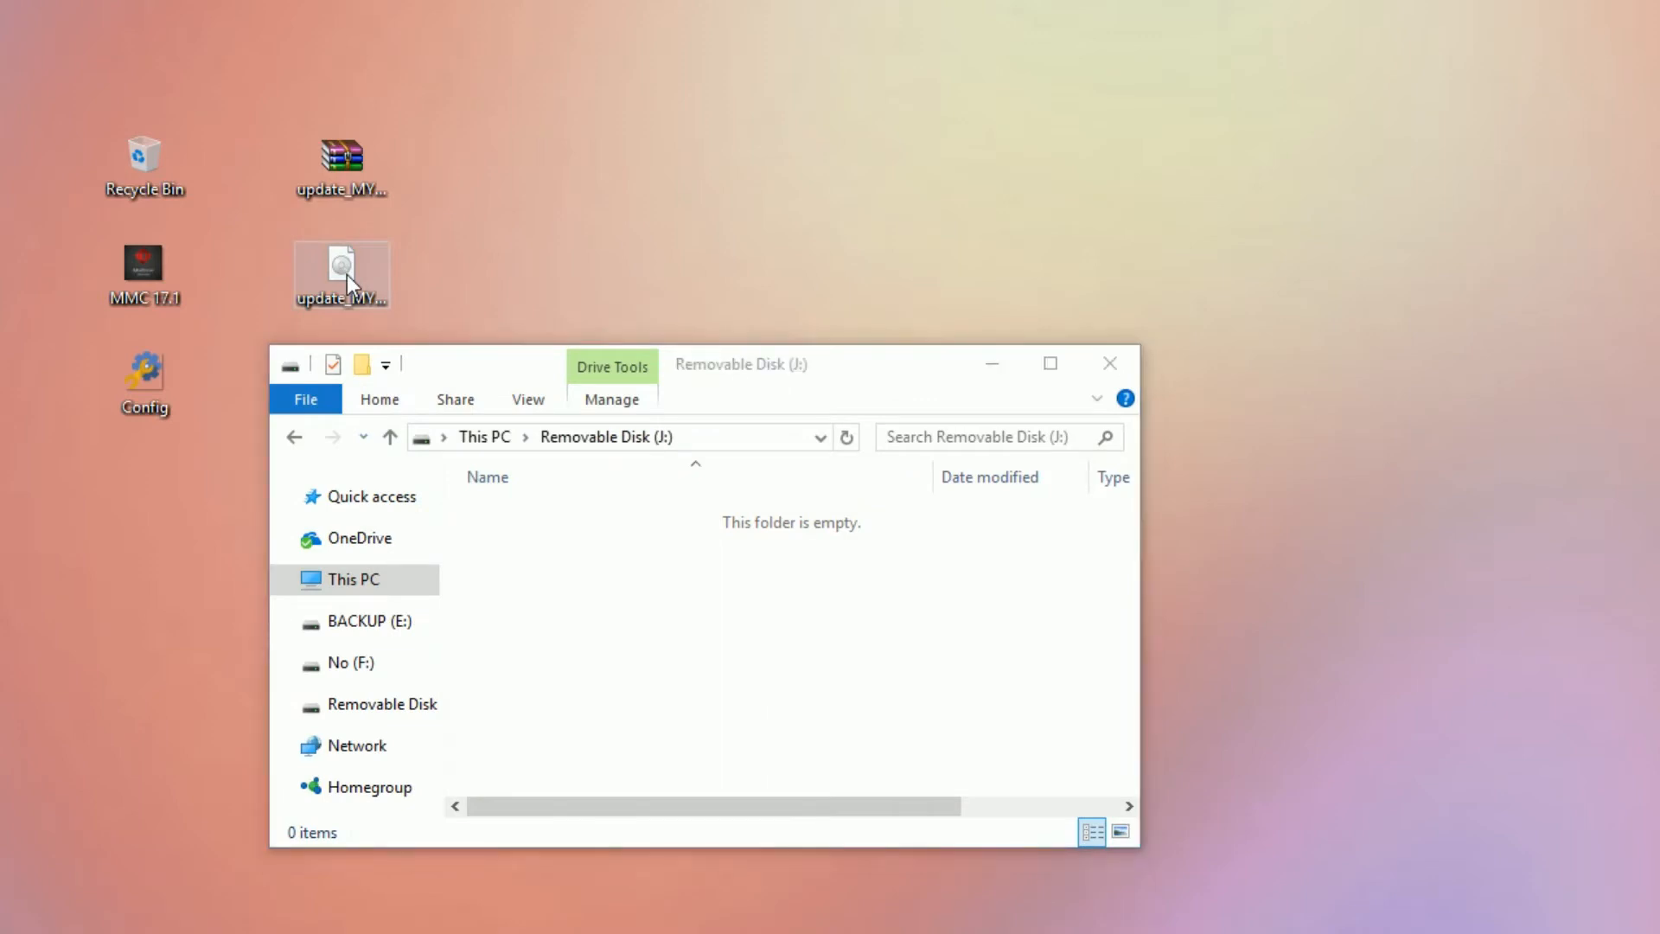
# Copy the update .img file from the desktop onto Removable Disk (J:)
pyautogui.moveTo(340, 275); pyautogui.dragTo(601, 577)
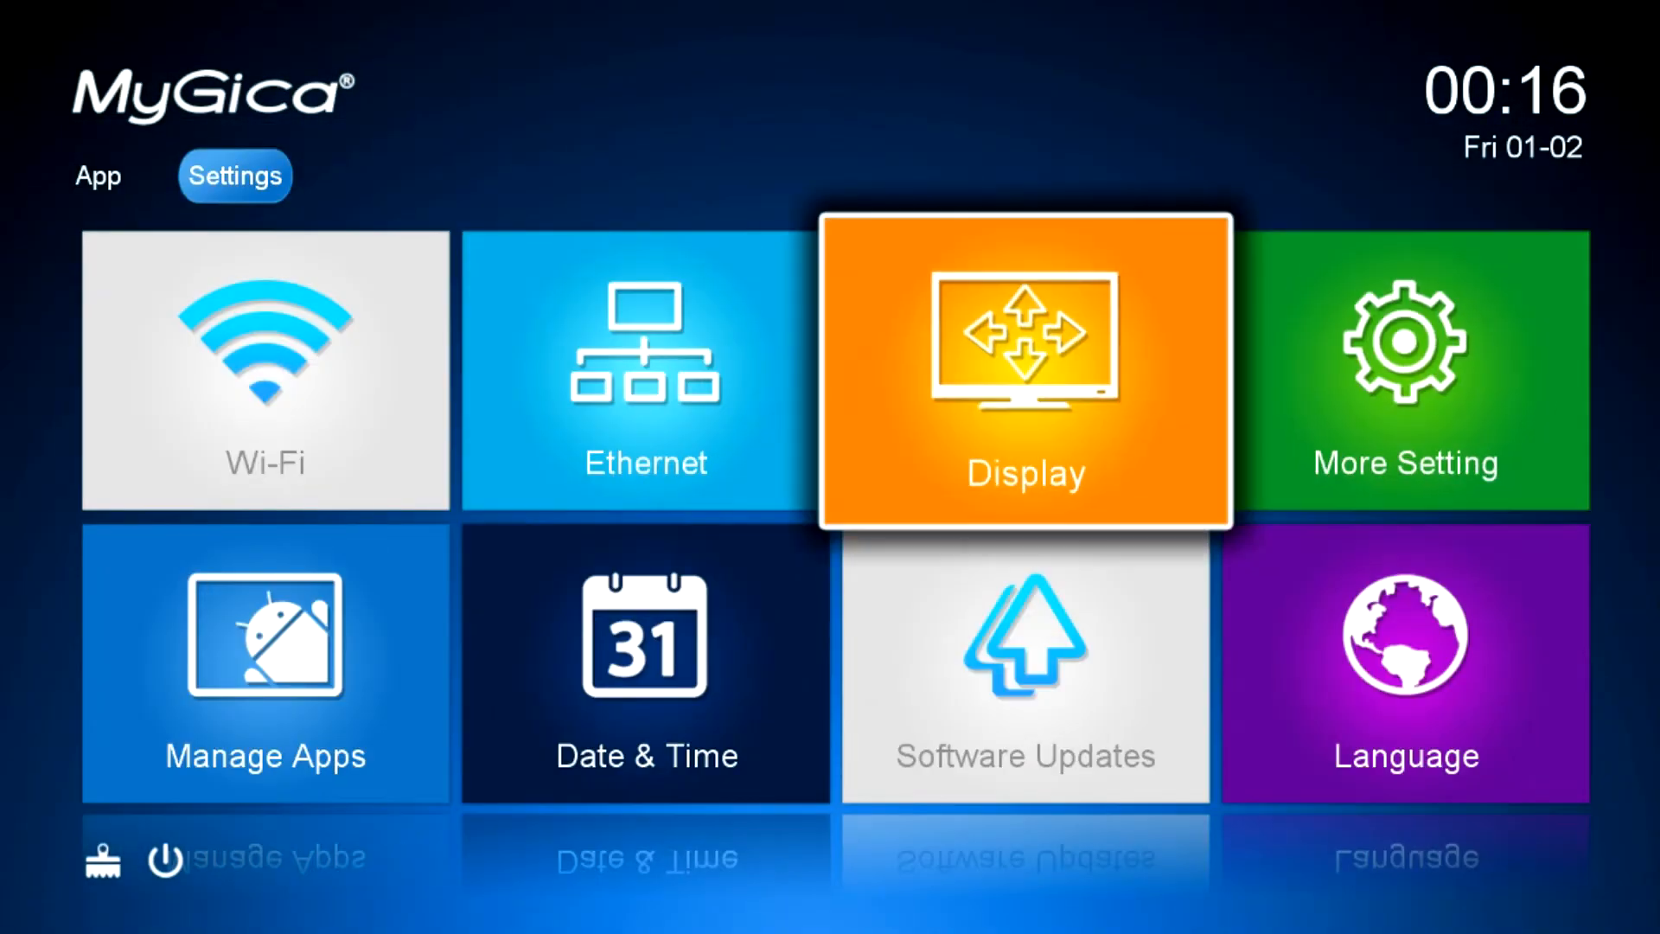
# In Settings choose Software Updates, then Local update to list images on the USB drive
pyautogui.click(1024, 667)
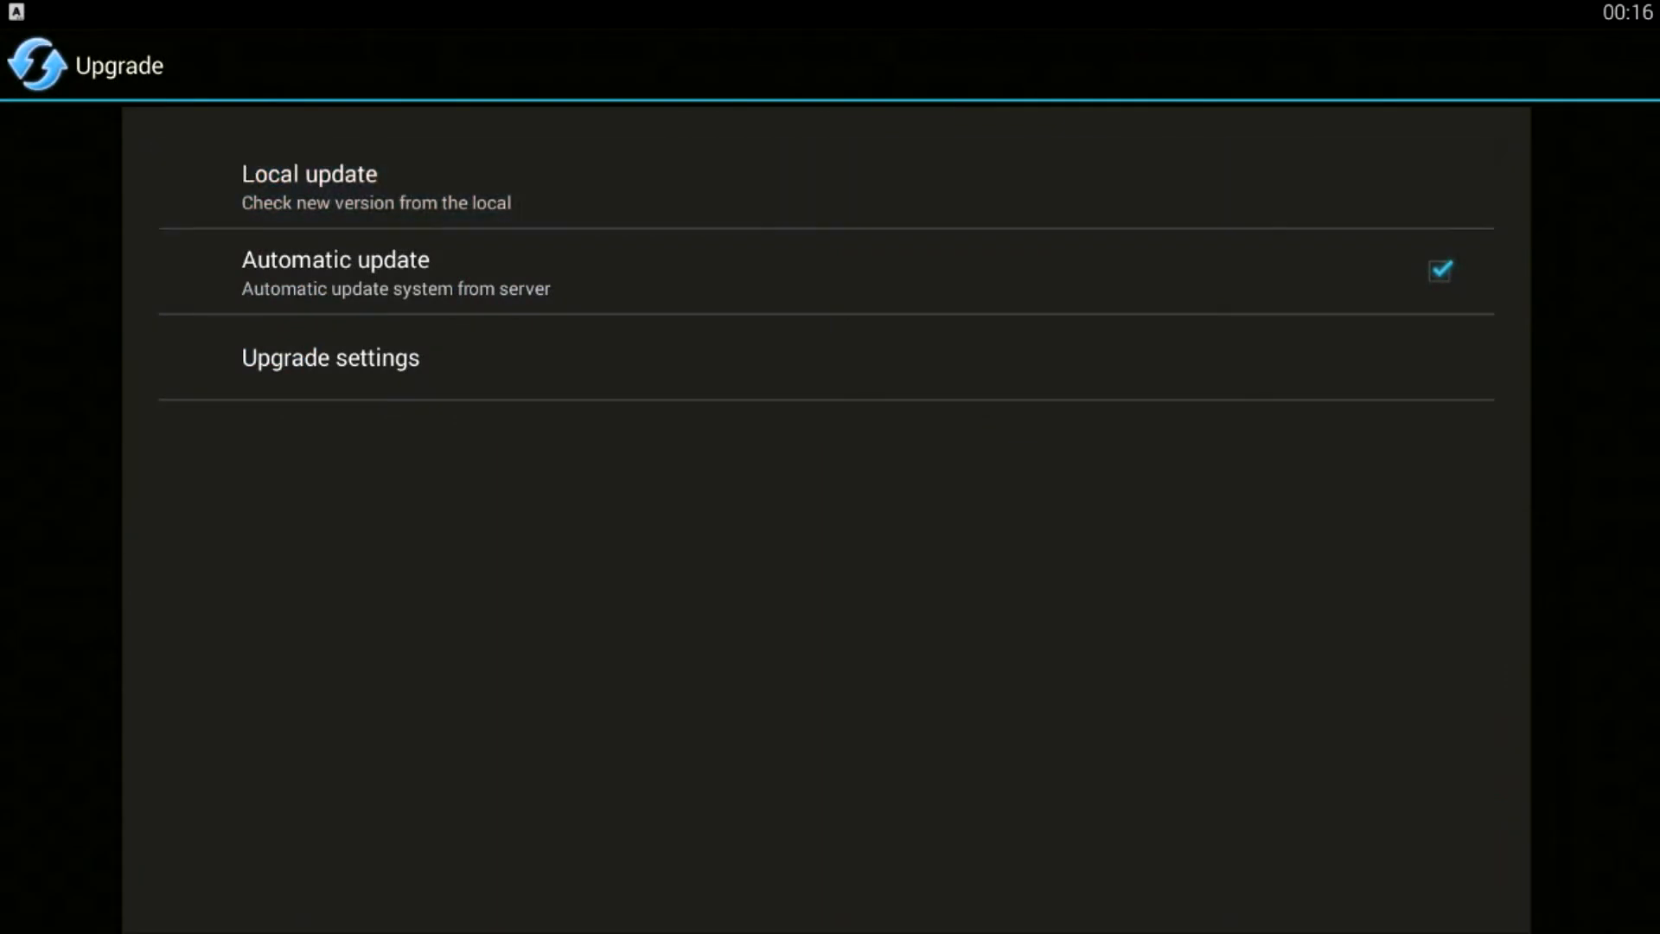
pyautogui.click(310, 185)
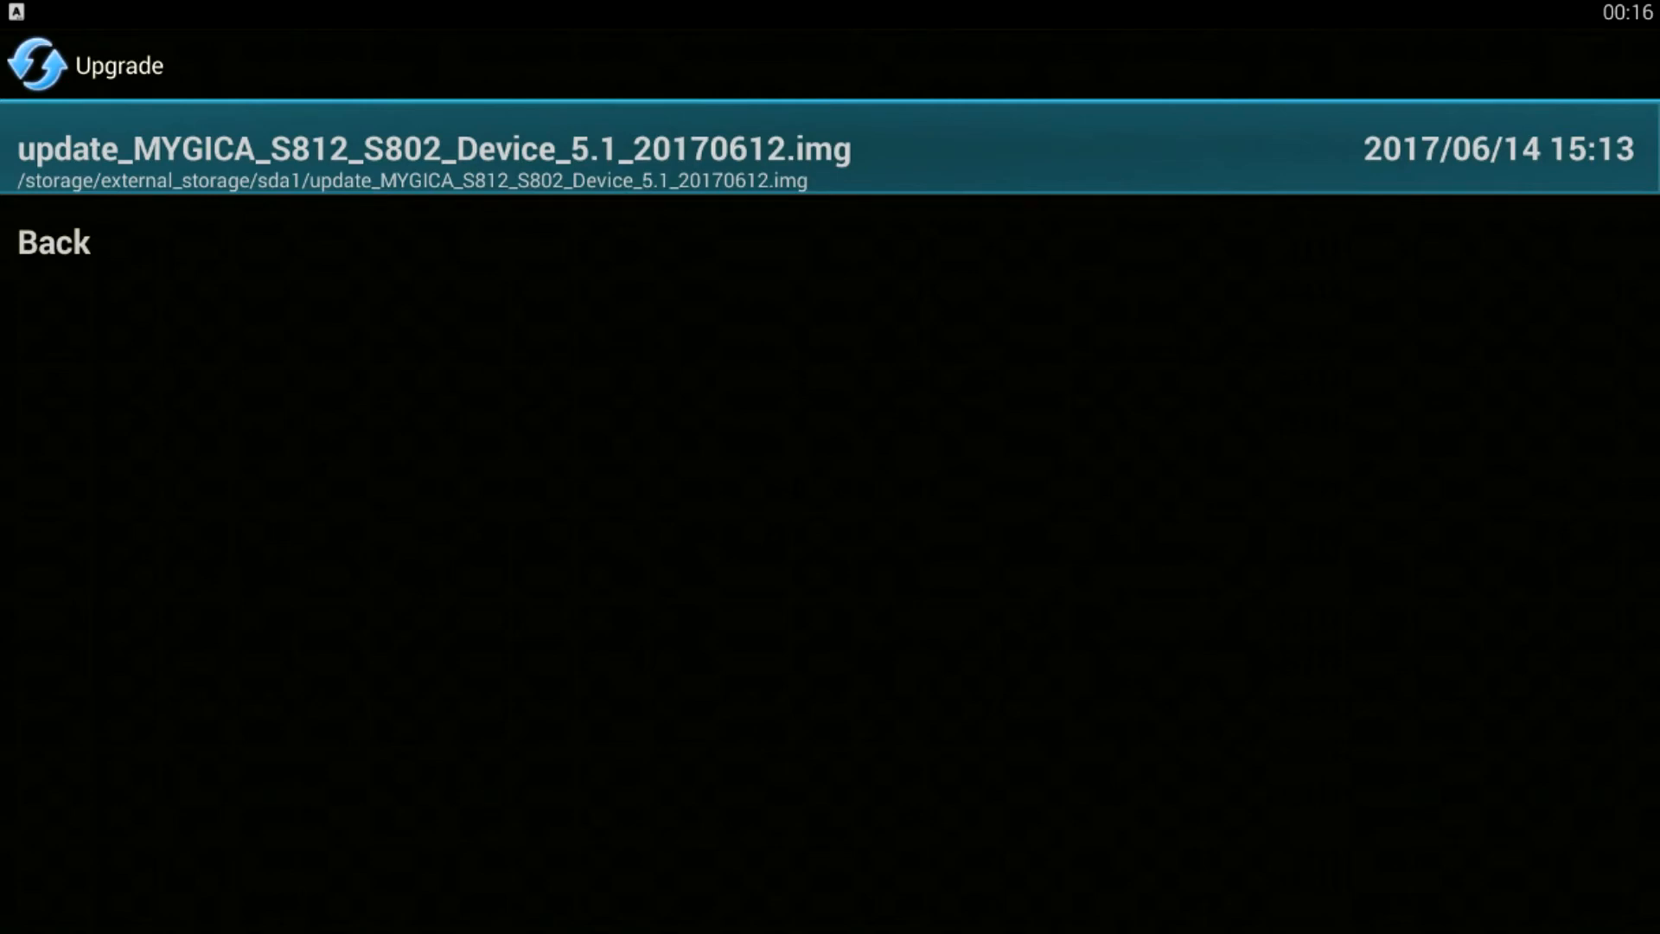
# Select the update_MYGICA_S812_S802 image and confirm rebooting into the system upgrade
pyautogui.click(434, 148)
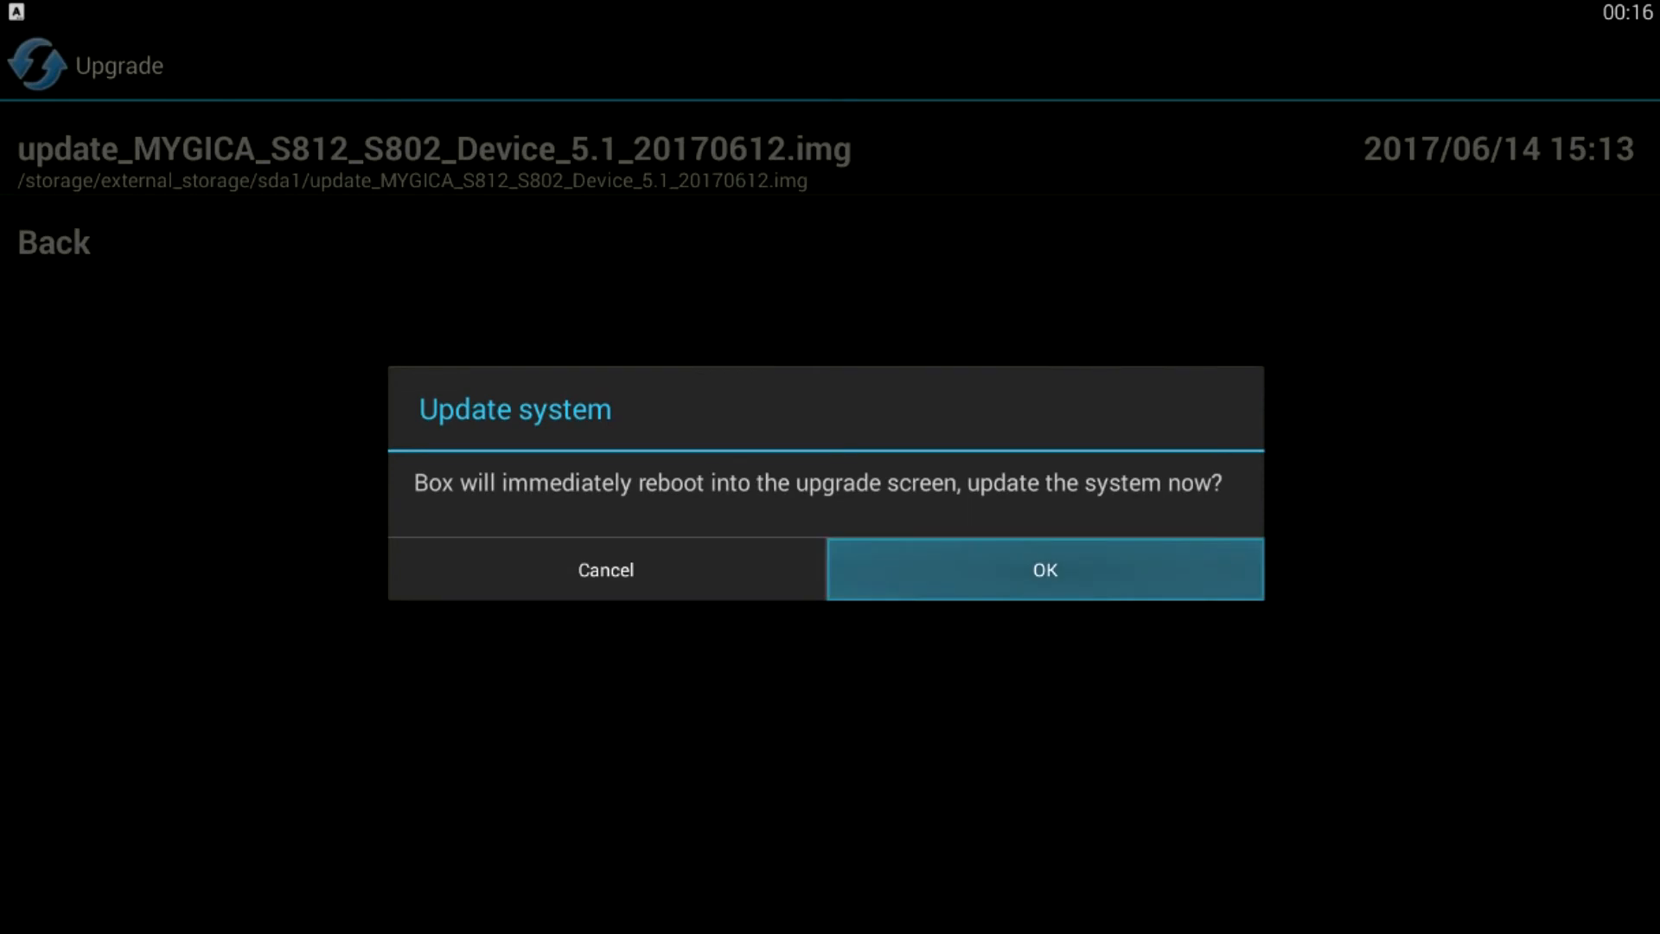
pyautogui.click(1043, 569)
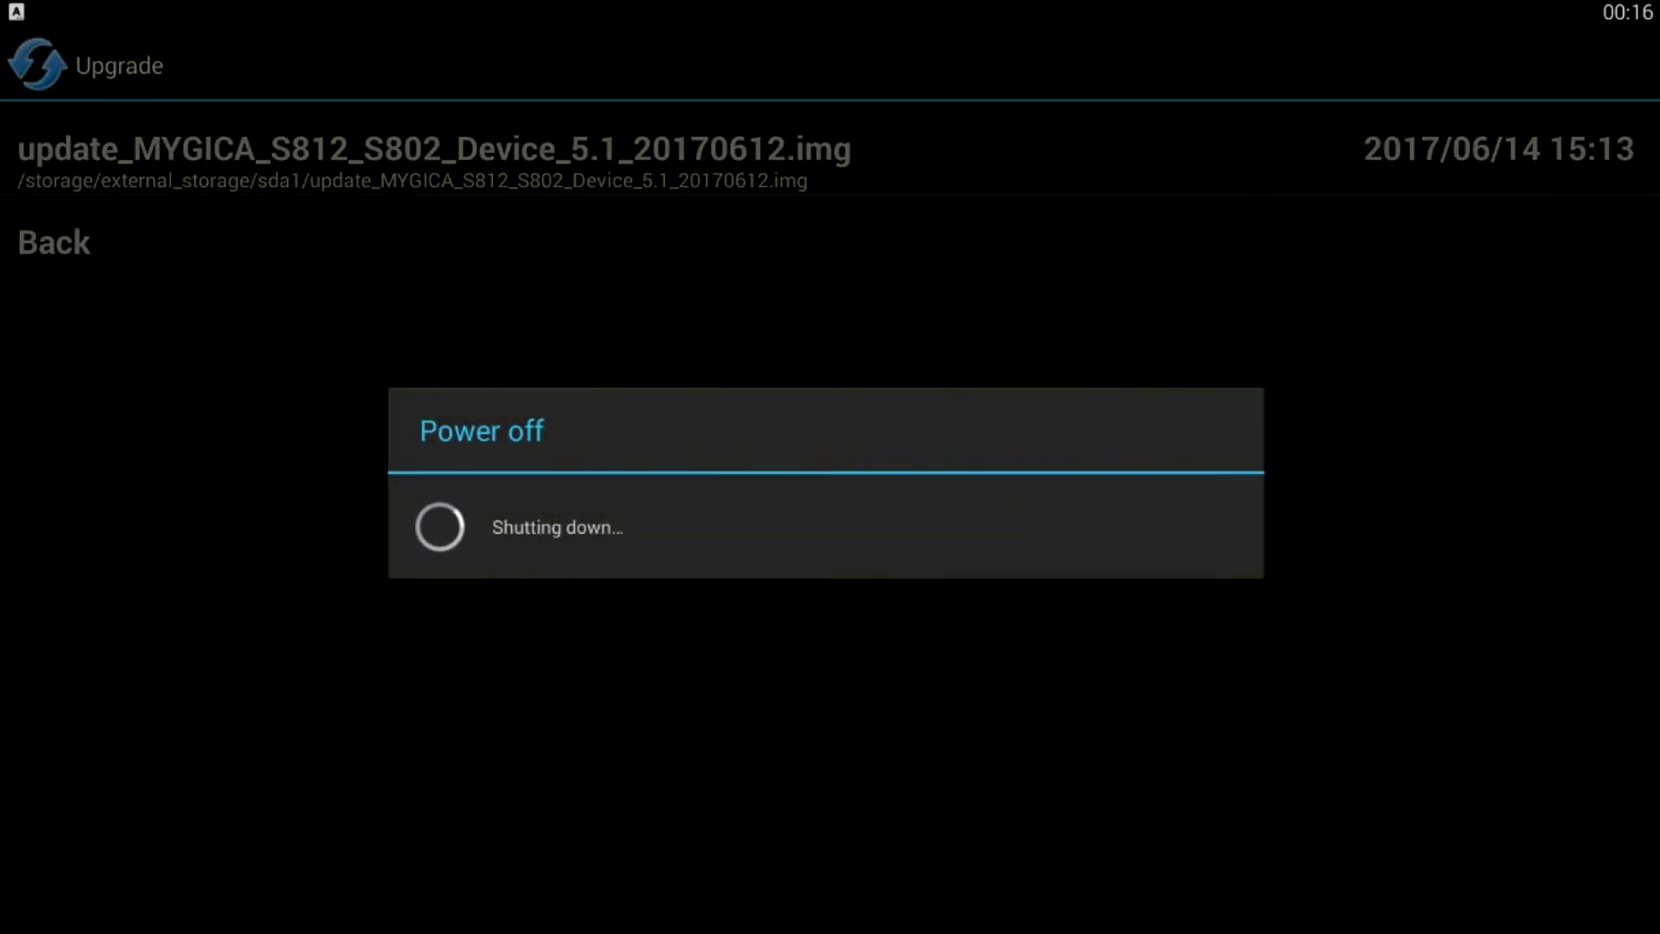